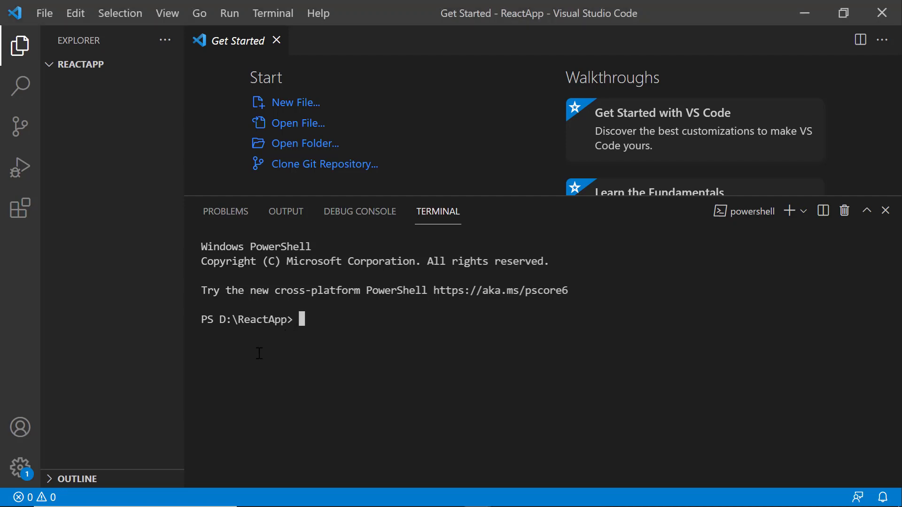
- Run npx create-react-app myreactapp with the TypeScript template in the terminal
type("npx crea")
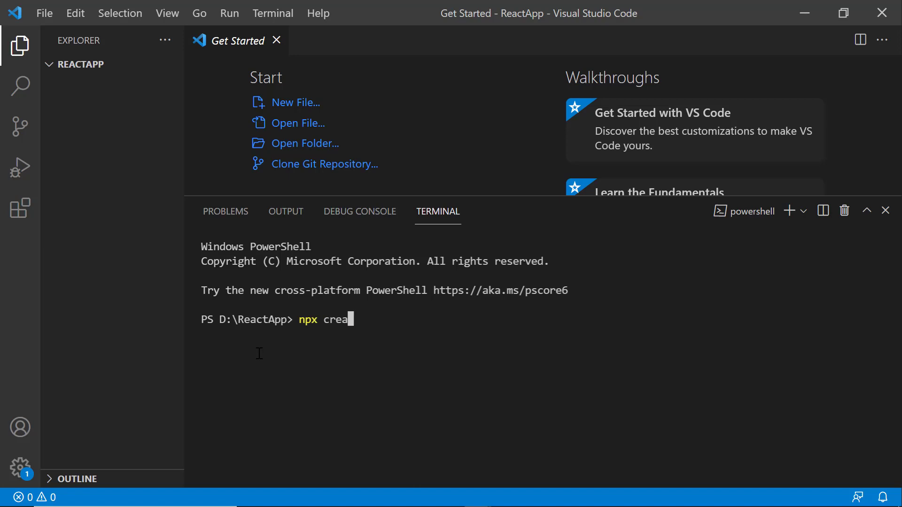
type("te-react-app")
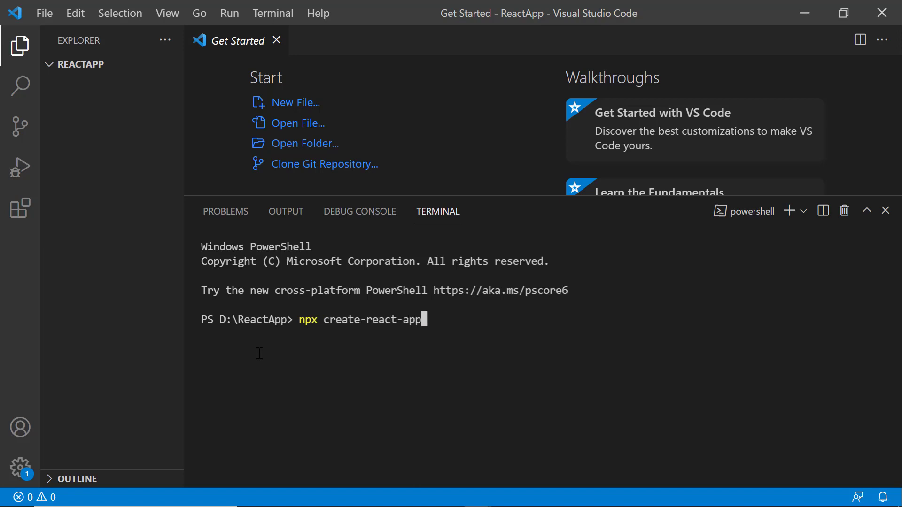
type("myrea")
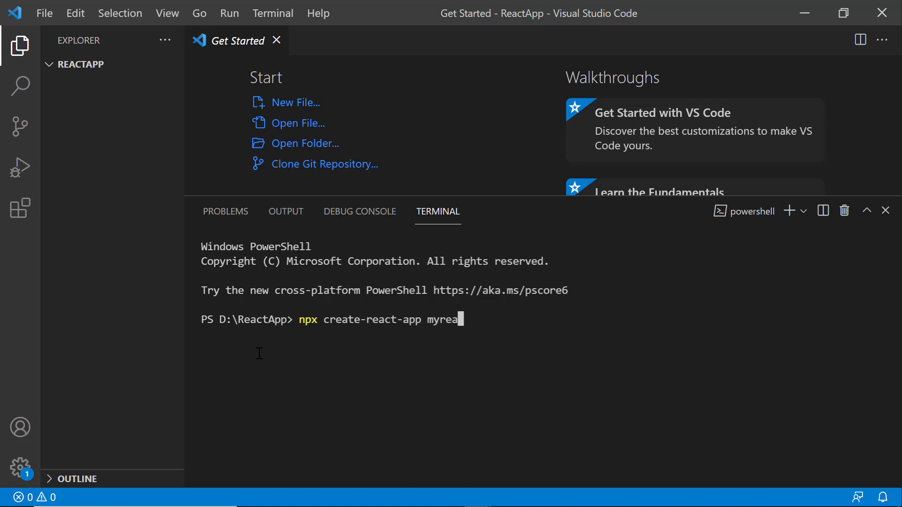
type("ctapp --")
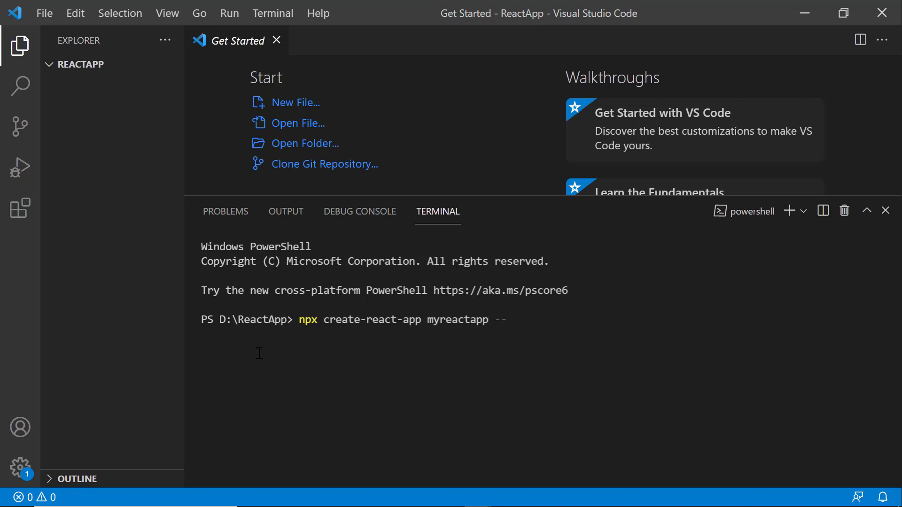
type("template")
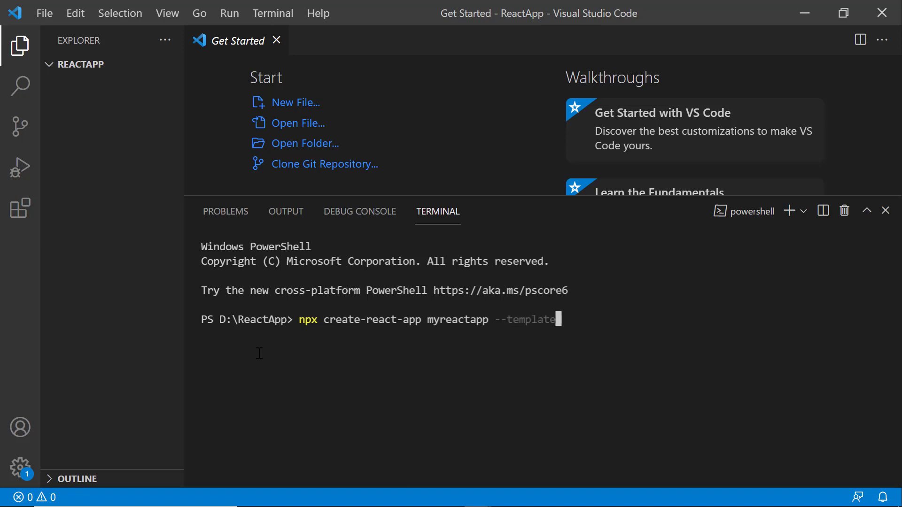
type("typescript")
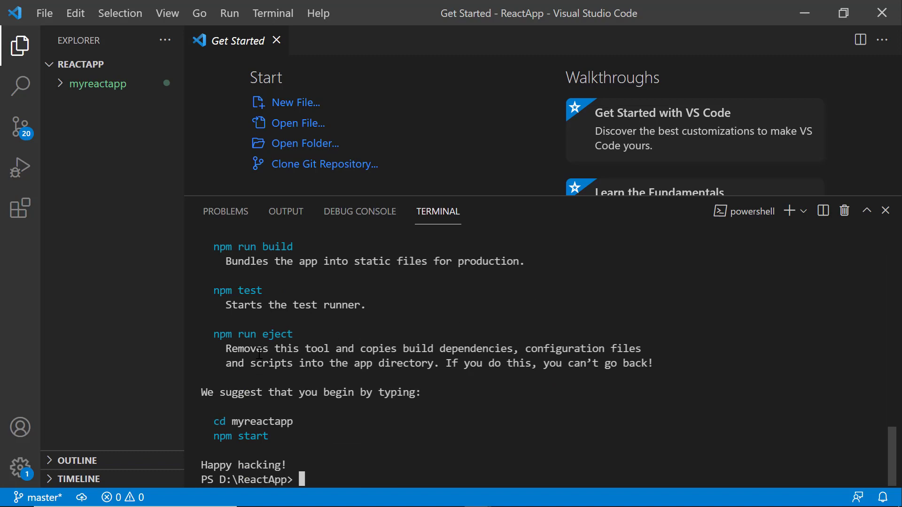
type("cd my")
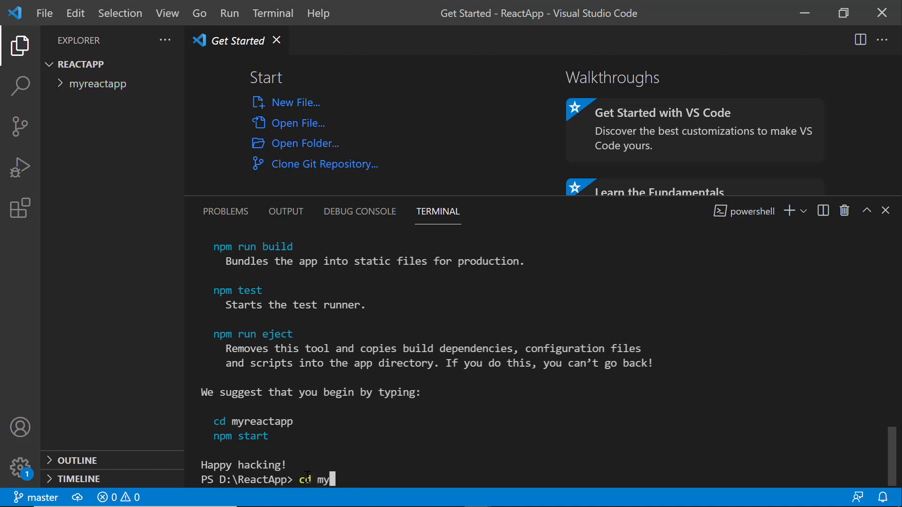
type("reacta")
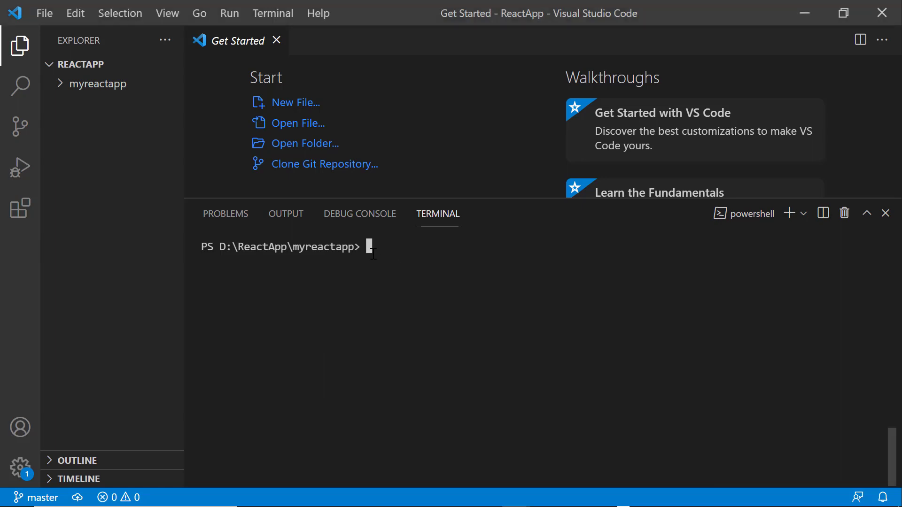
type("npm install @syncfusio")
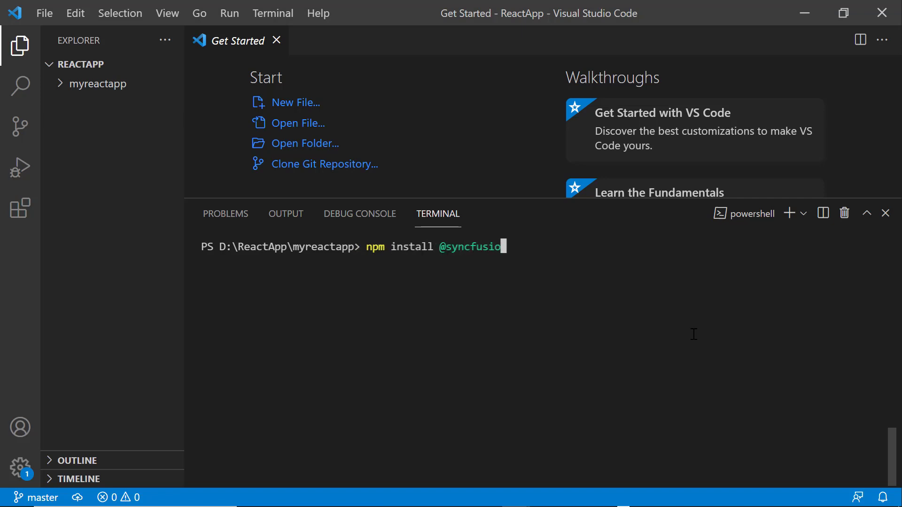
type("/ej")
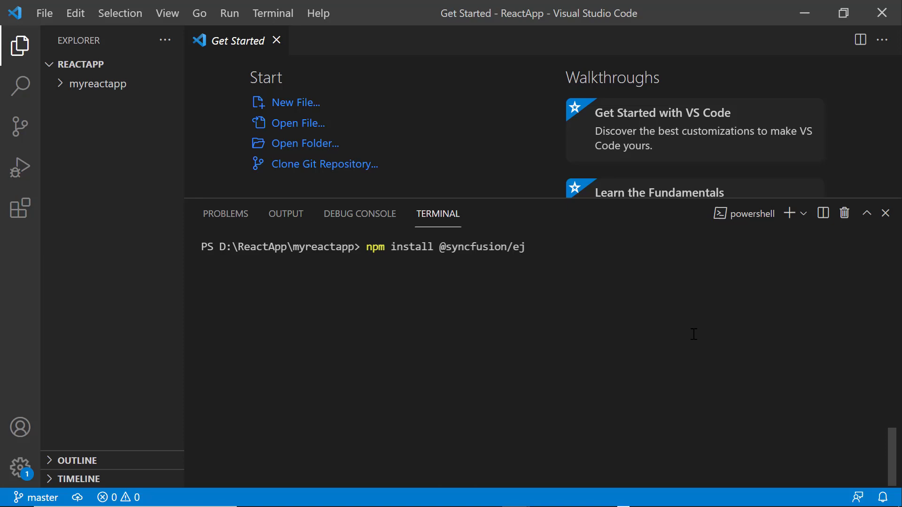
type("2-react-t")
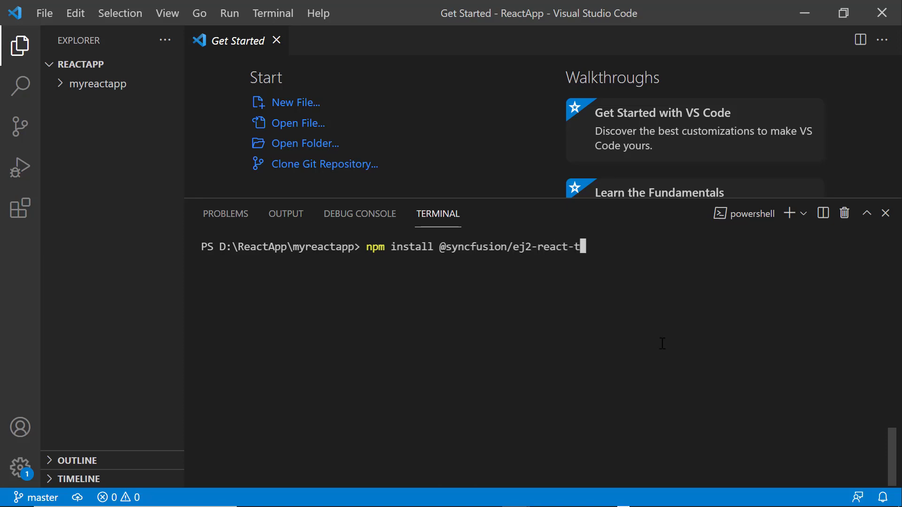
type("reemap --")
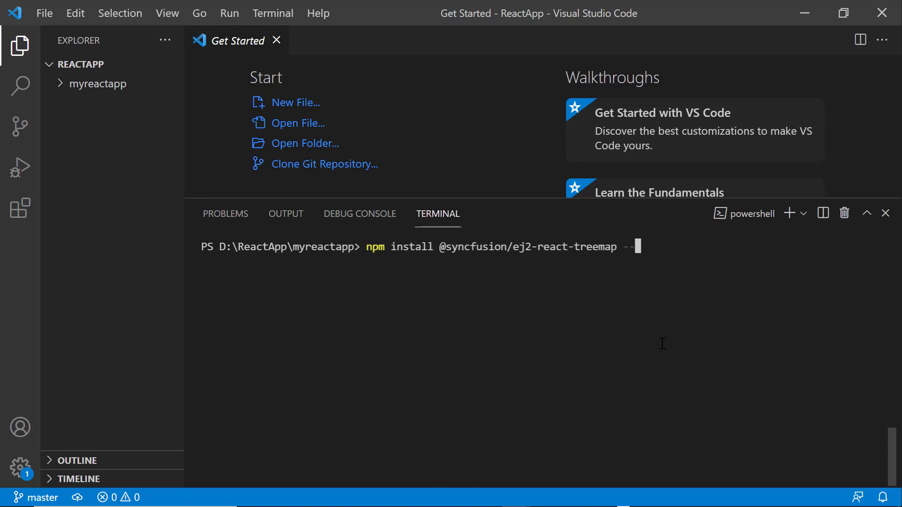
type("av")
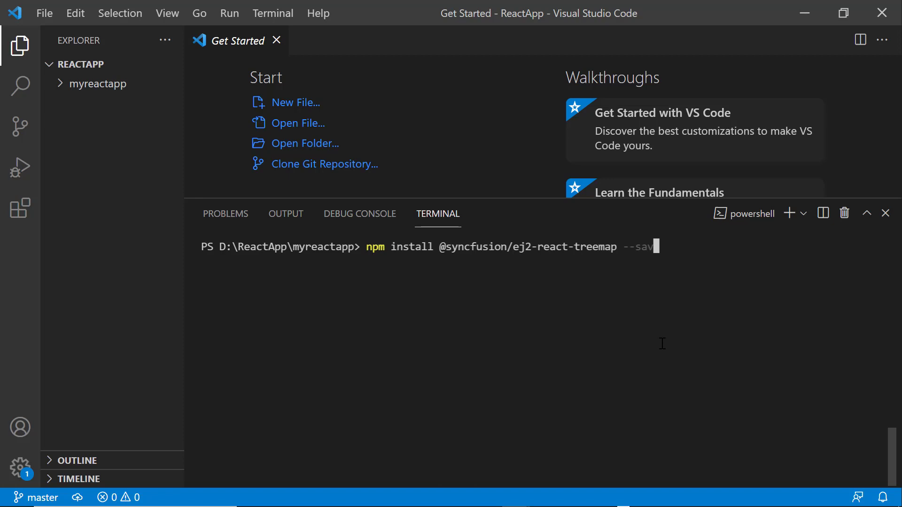
type("e")
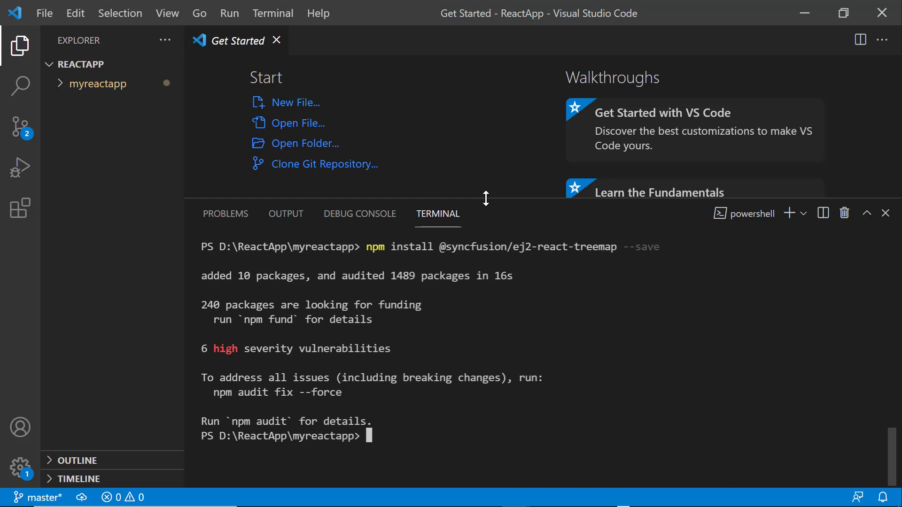
- Hide the terminal and open src/index.tsx from the myreactapp project
left_click(886, 213)
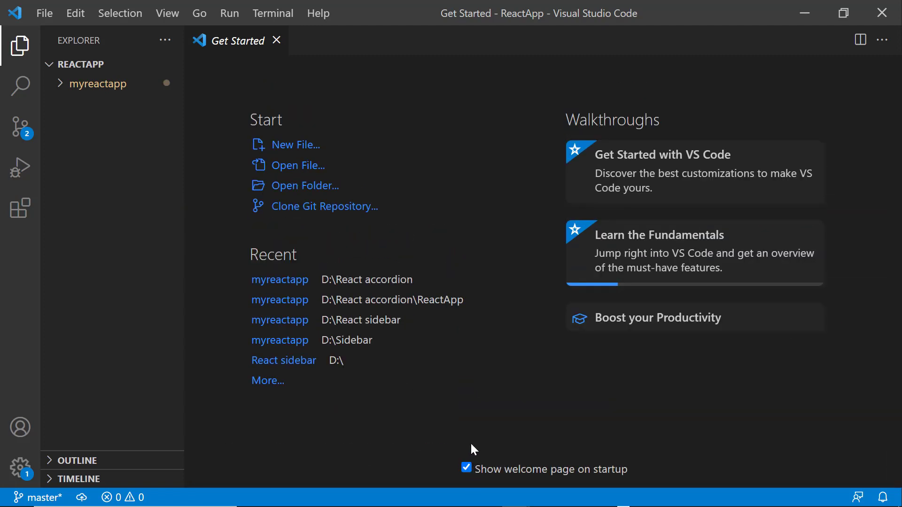
left_click(97, 84)
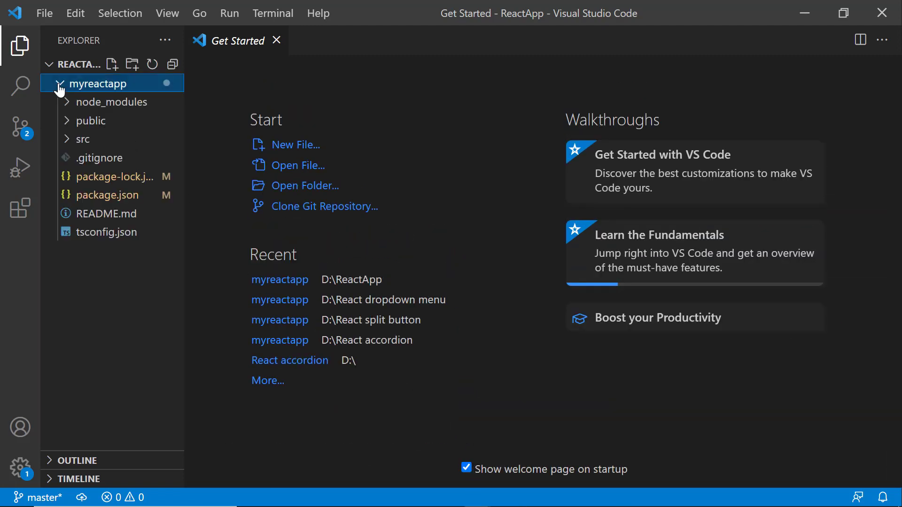
left_click(86, 139)
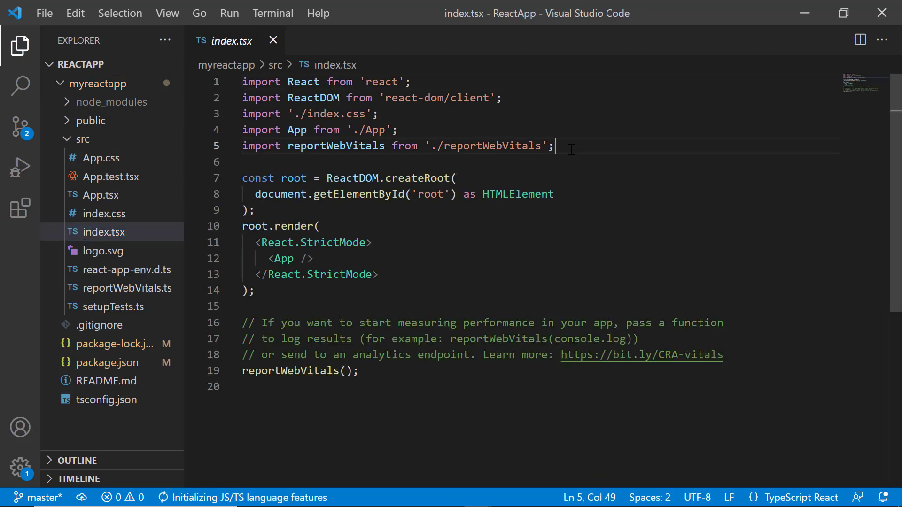
key("Enter")
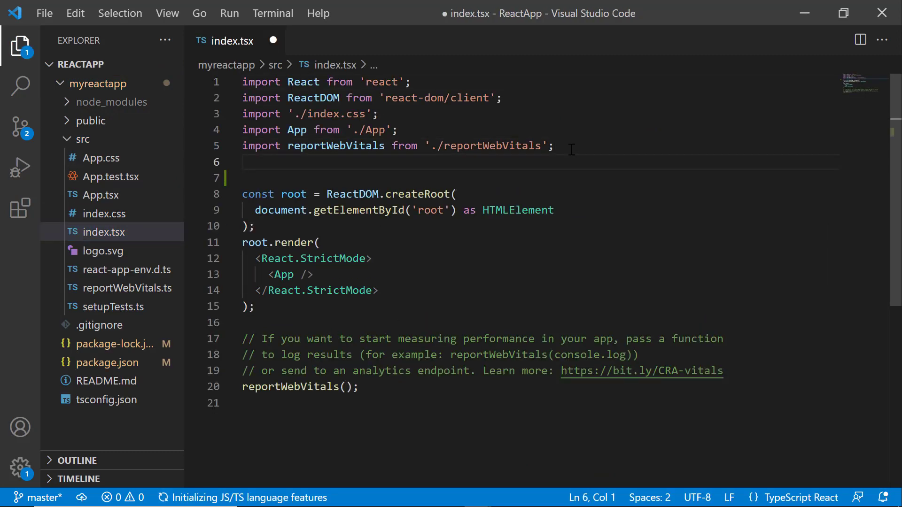
type("import")
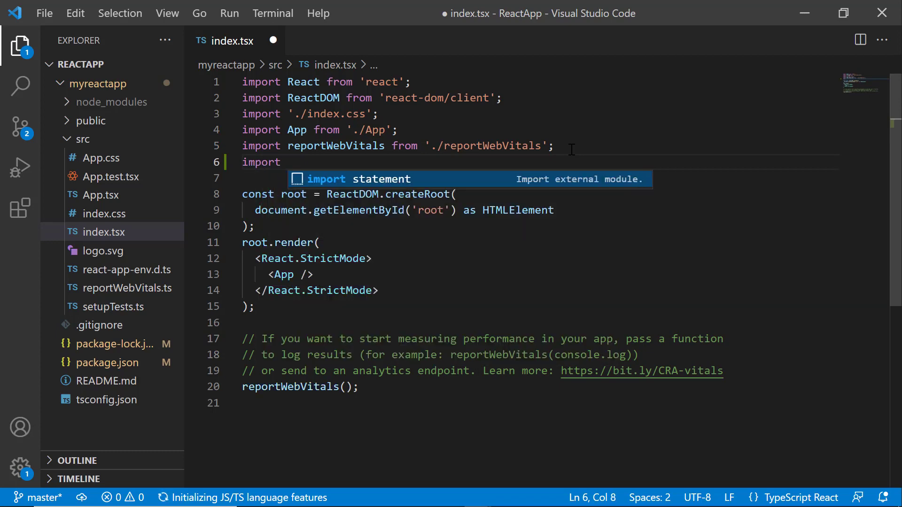
type("{regis")
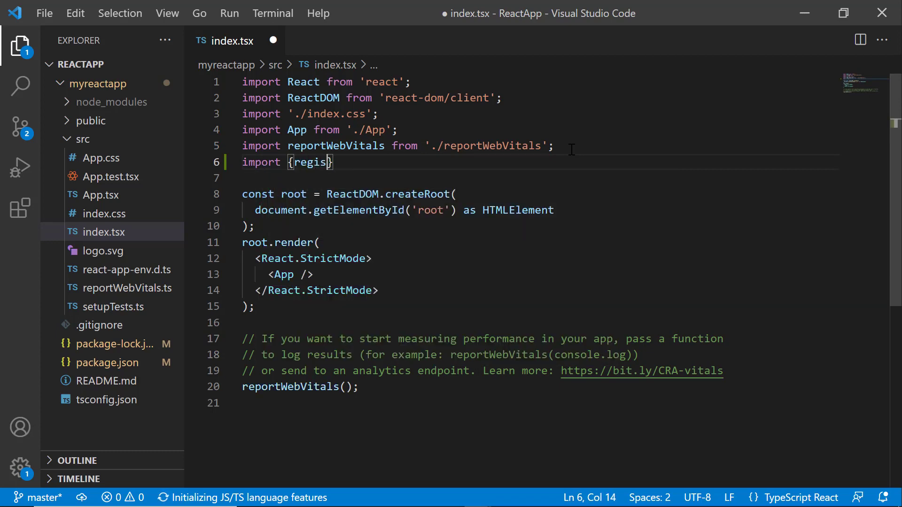
type("terLice")
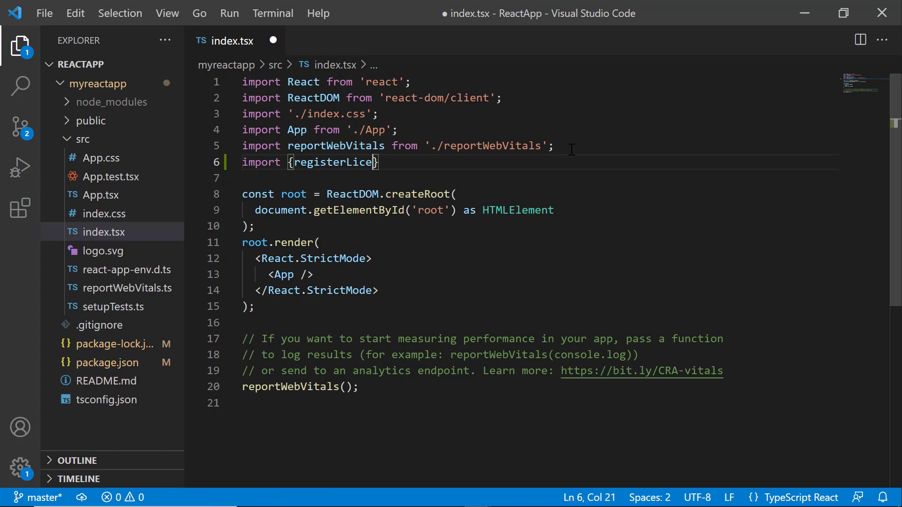
type("nse} fro")
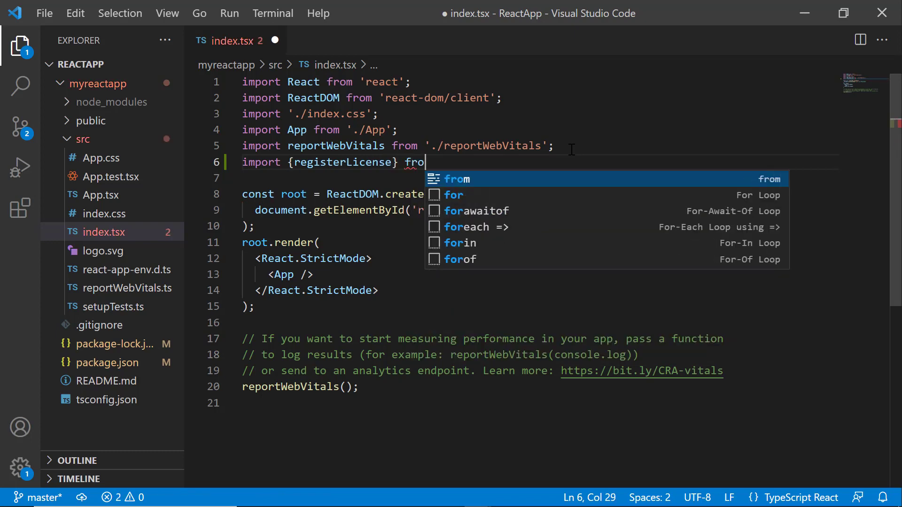
type("'@syncf")
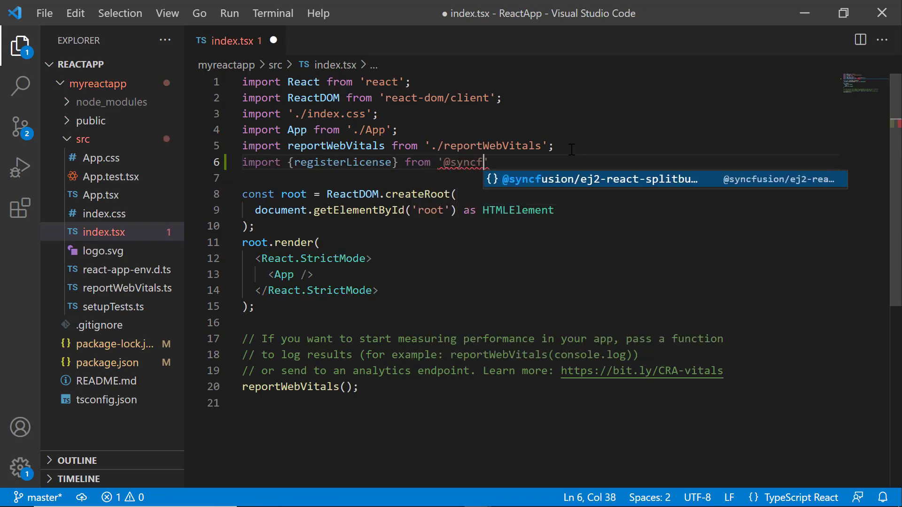
type("usion/")
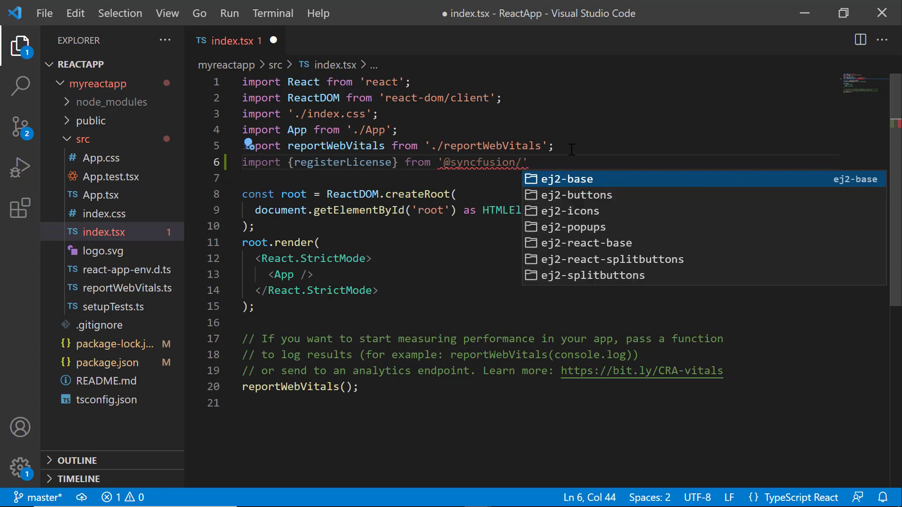
type("registerLicense()")
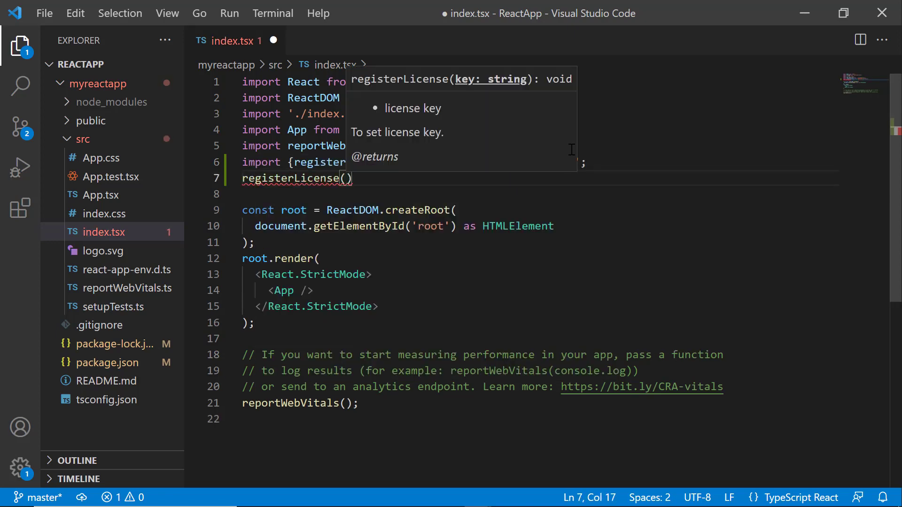
type("\"\";")
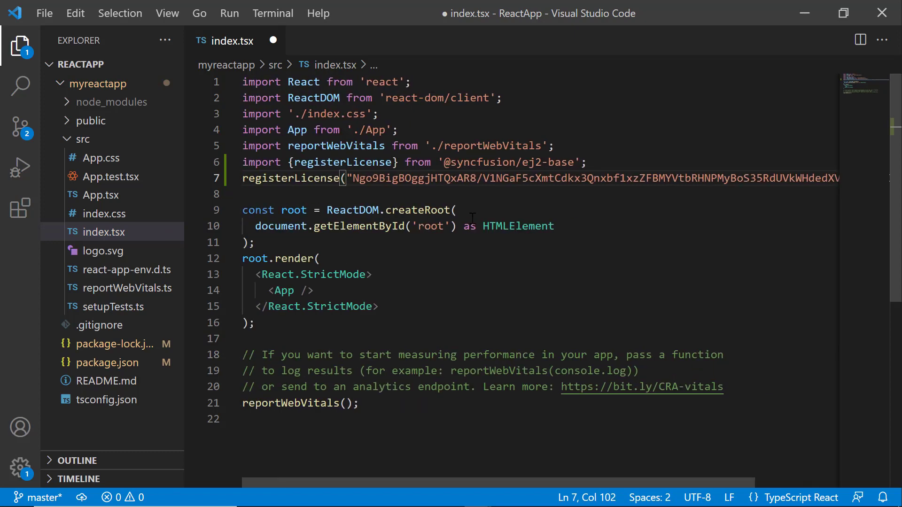
key("ctrl+s")
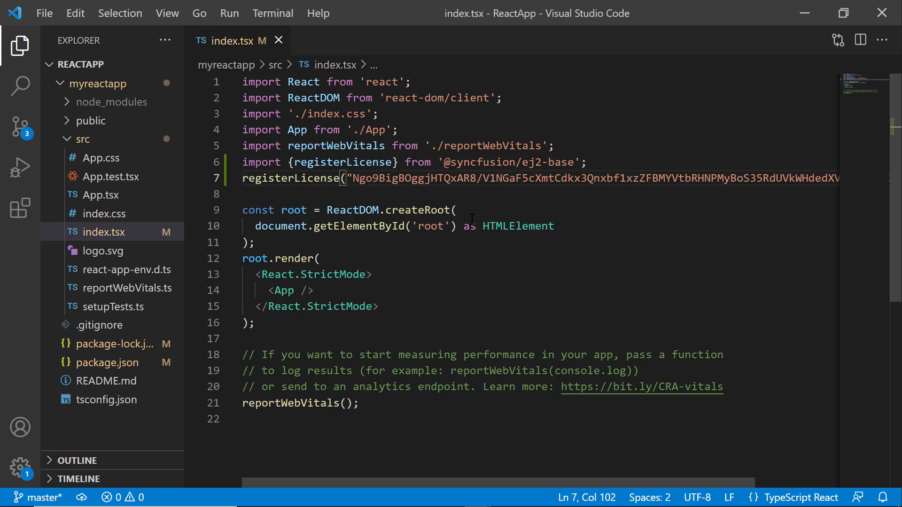
mouse_move(503, 260)
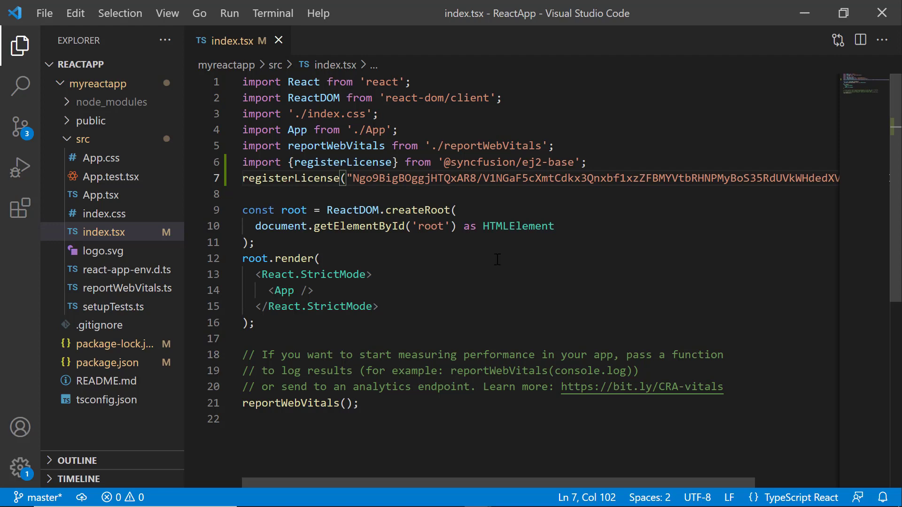
left_click(99, 195)
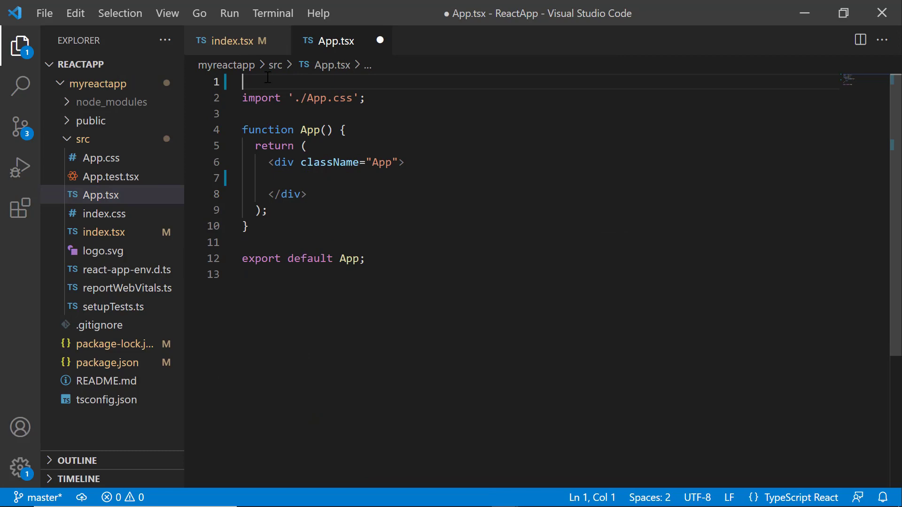
type("import")
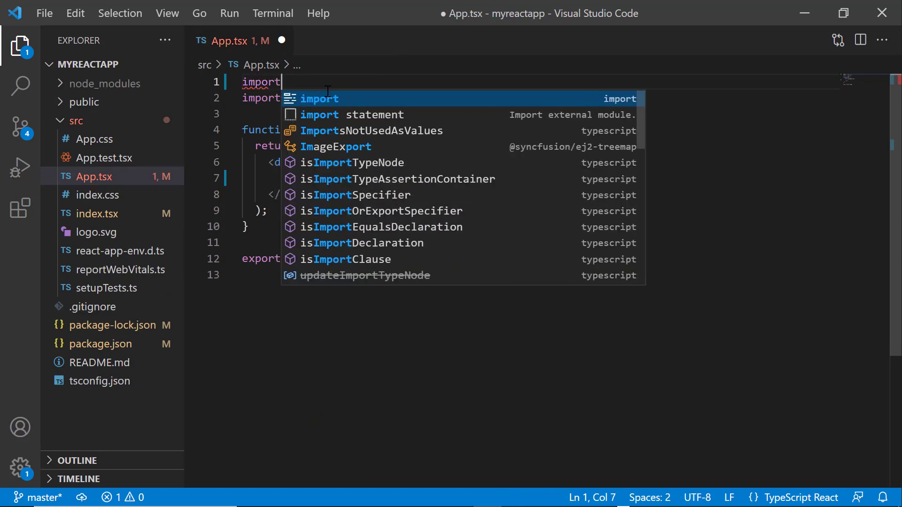
type("{TreeMapComponent } from '@syncfusion/ej2-react-treemap';")
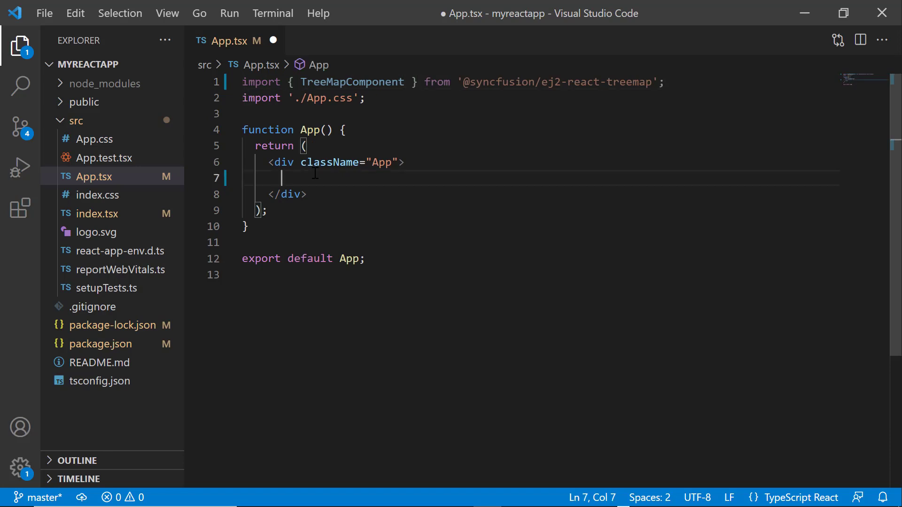
type("<TreeMapComponent")
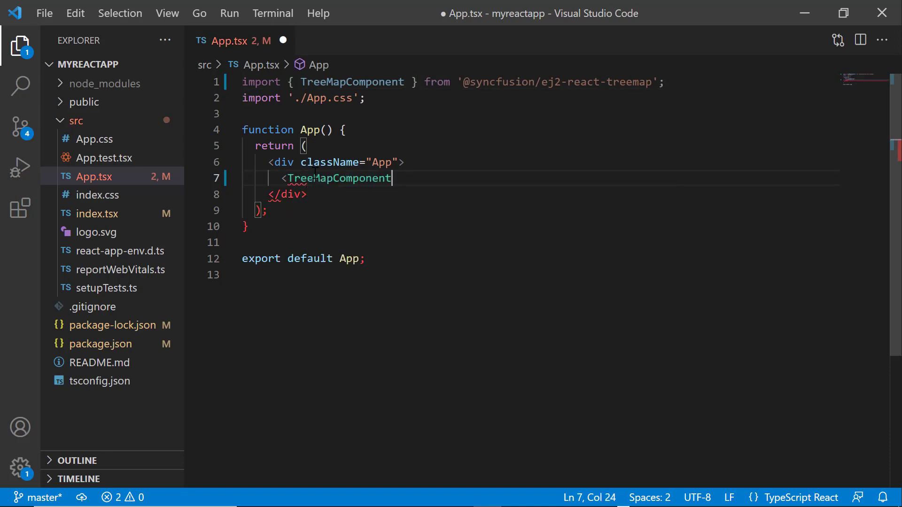
type(">")
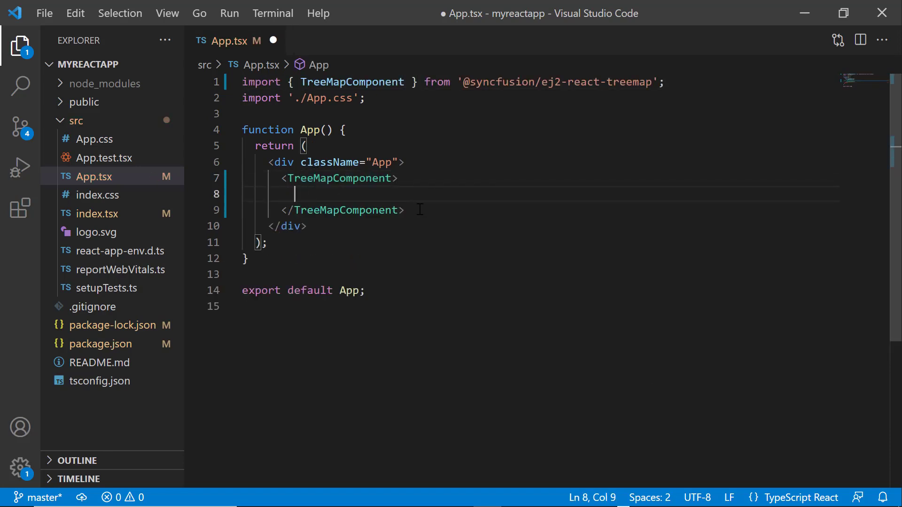
double_click(339, 179)
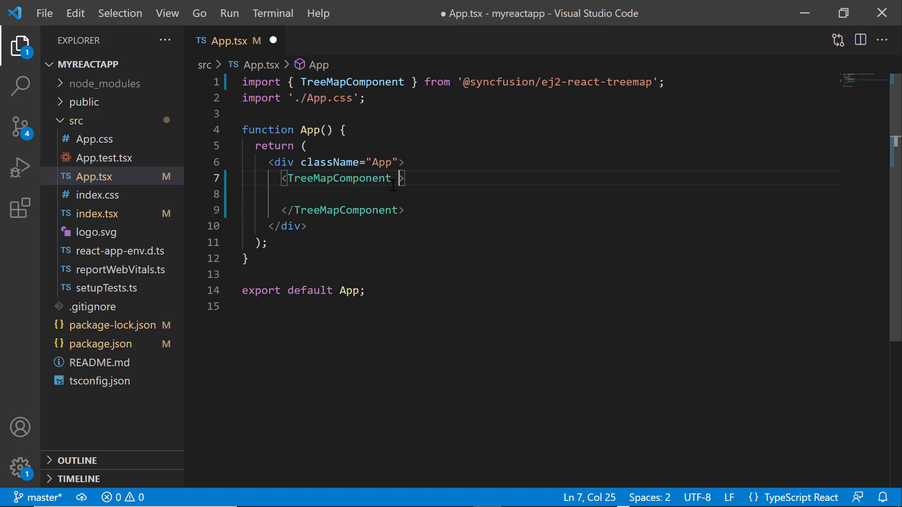
type("dataSource={[")
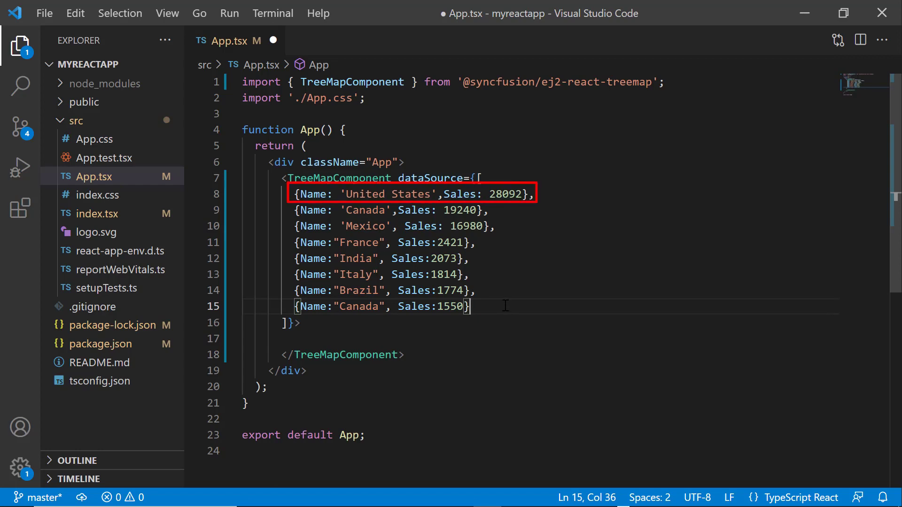
- Set weightValuePath to 'Sales' on the TreeMap and run npm start
type("weightValuePath='Sa")
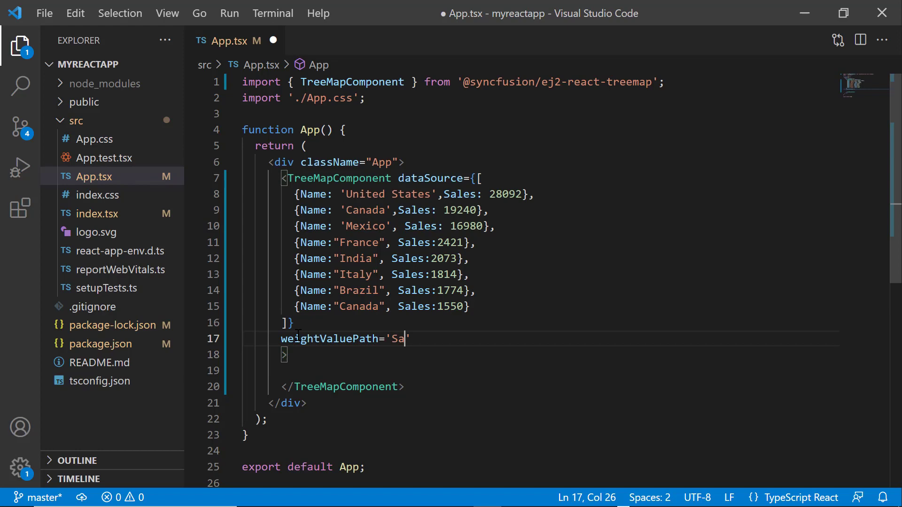
type("les")
type("n")
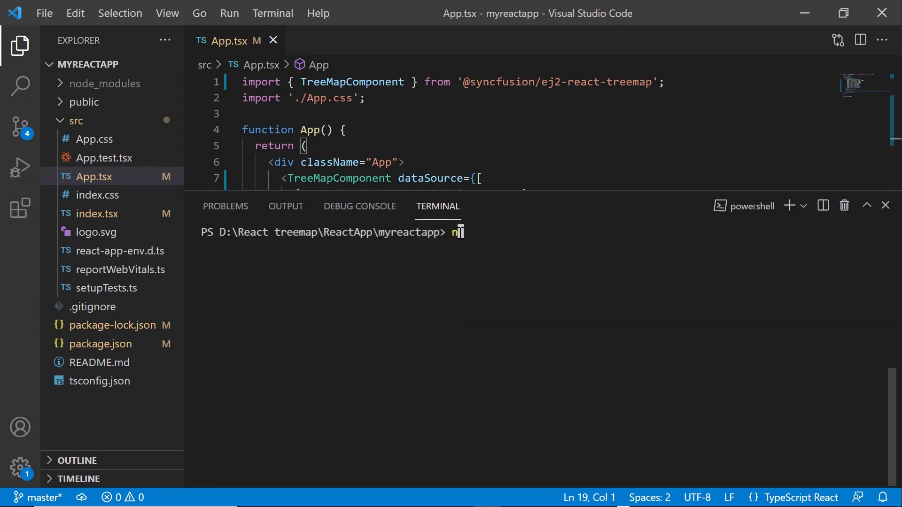
type("pm start")
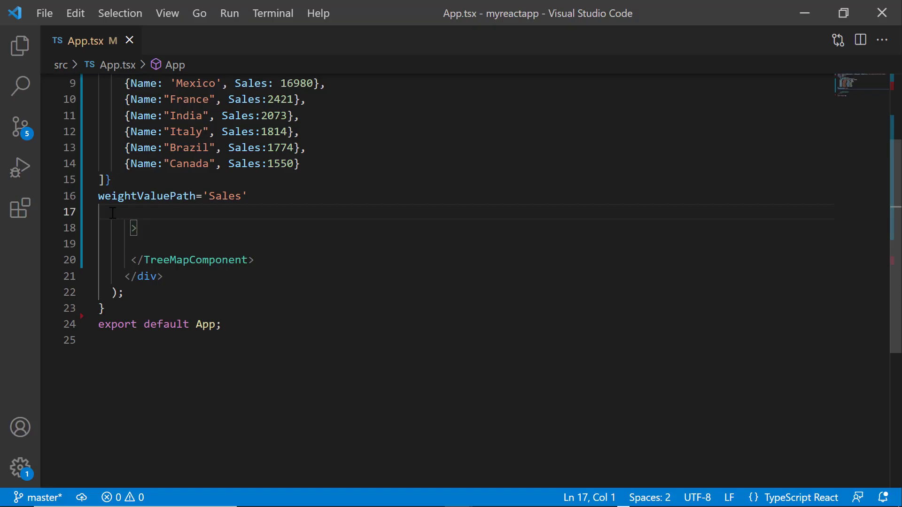
- Add leafItemSettings with labelPath 'Name' to TreeMapComponent, then preview the labels in the browser
type("leafItemSettings={{")
type("labelPath: 'Na")
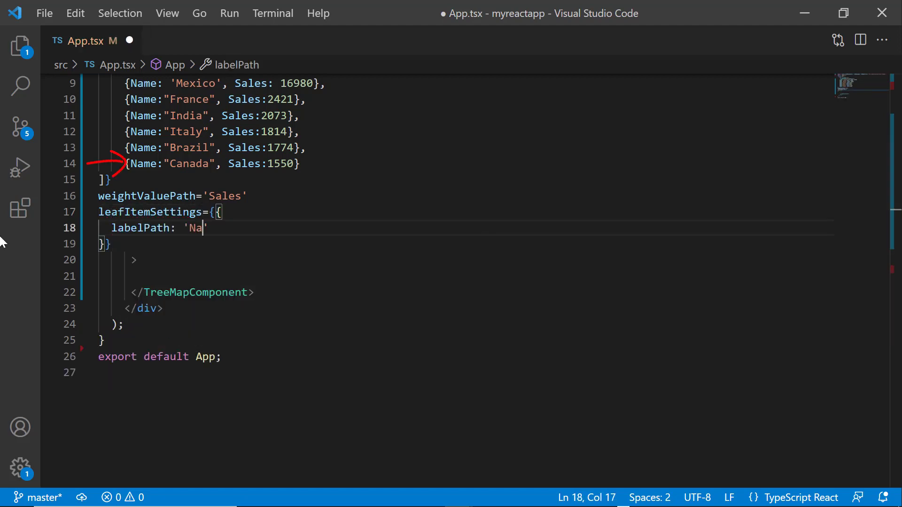
type("me")
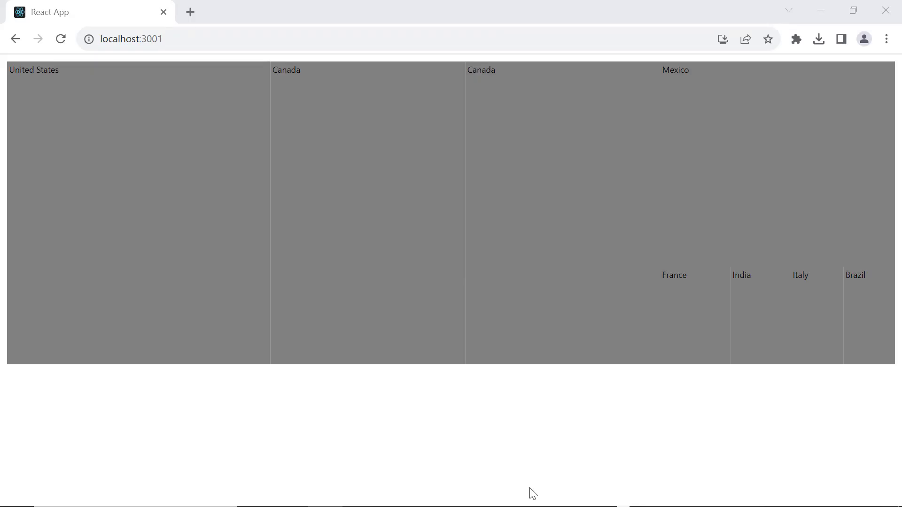
left_click(286, 69)
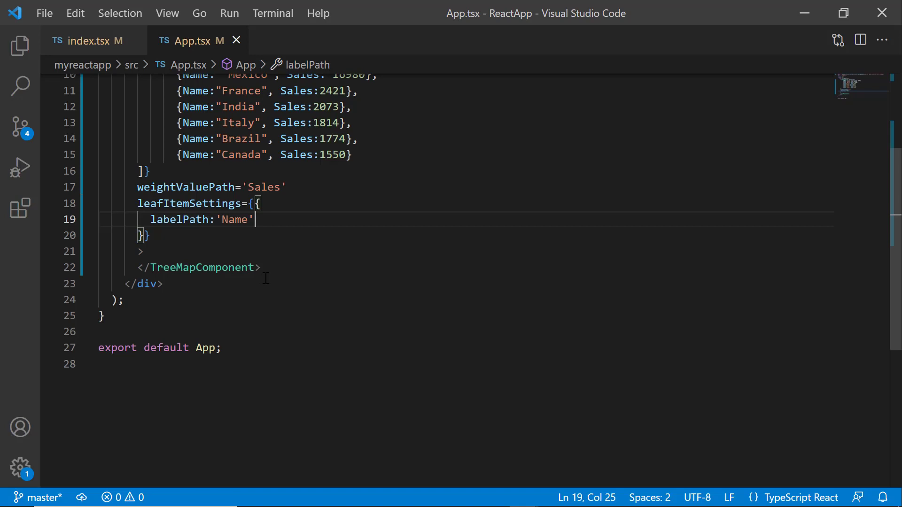
- Add two colorMapping ranges including '#C33764', set rangeColorValuePath='Sales', and save App.tsx
type(",")
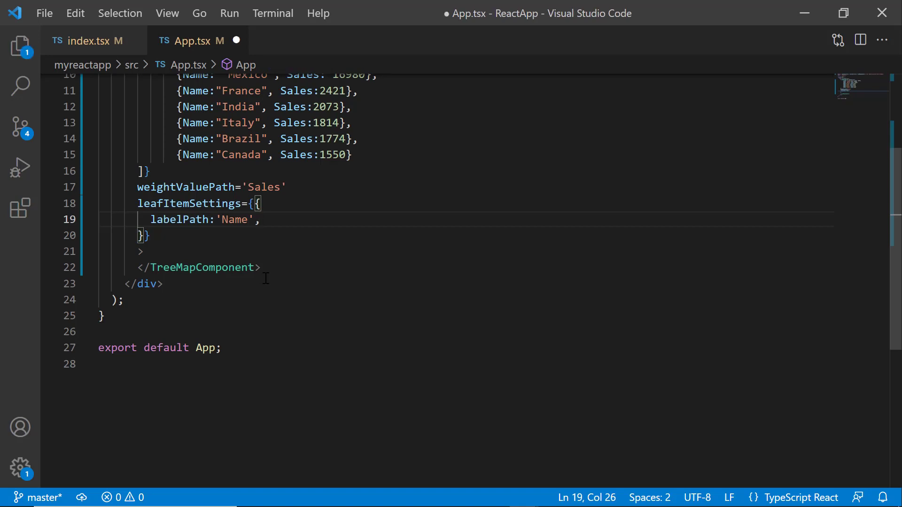
key("Enter")
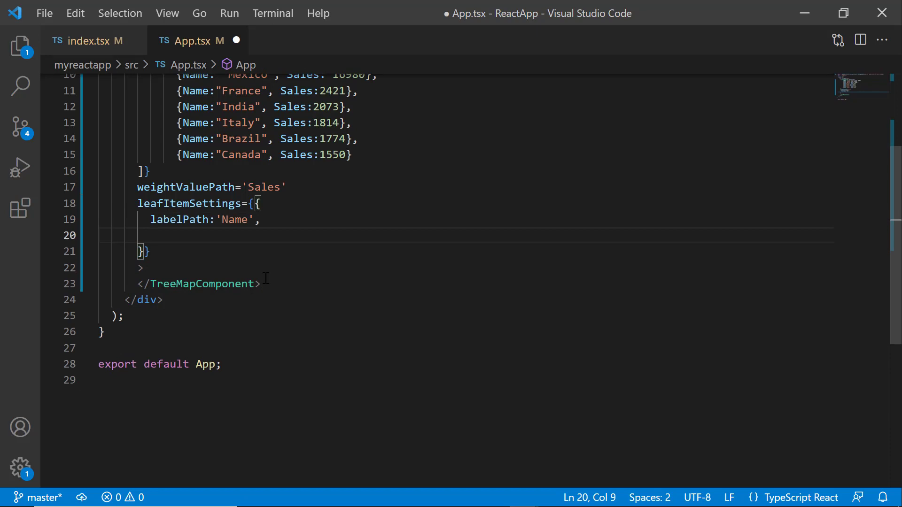
type("colorMapping:")
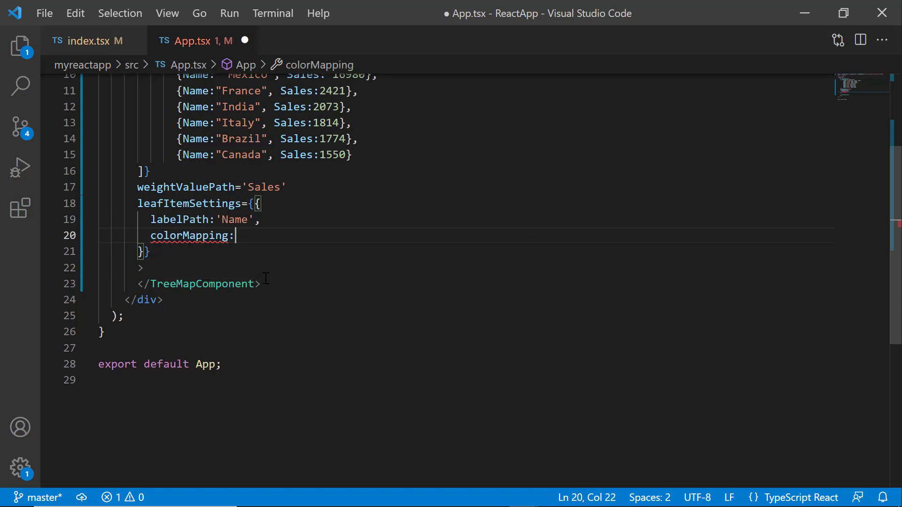
type("[]")
type("to:3000,")
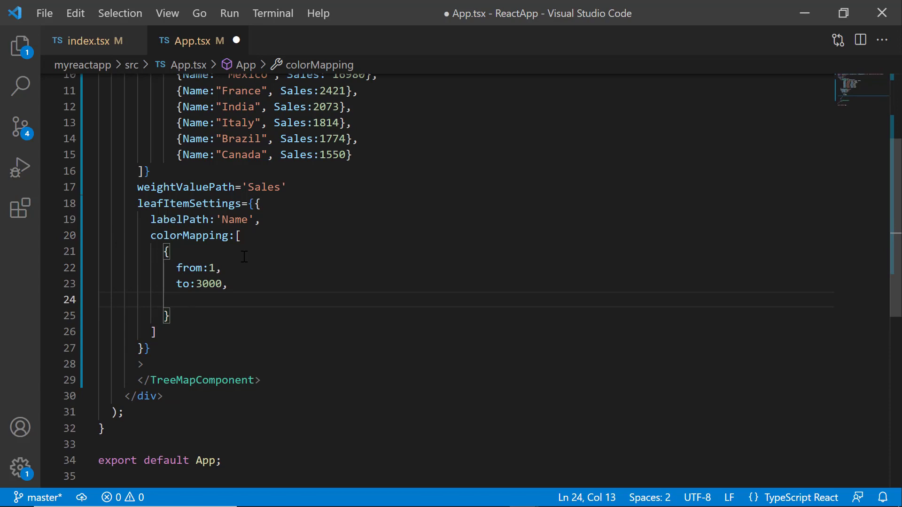
type("color:'#C33764'")
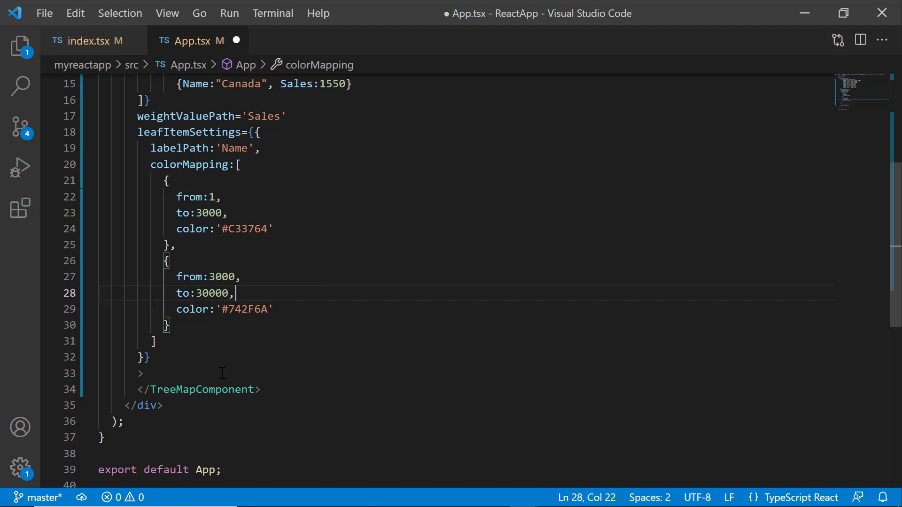
type("range")
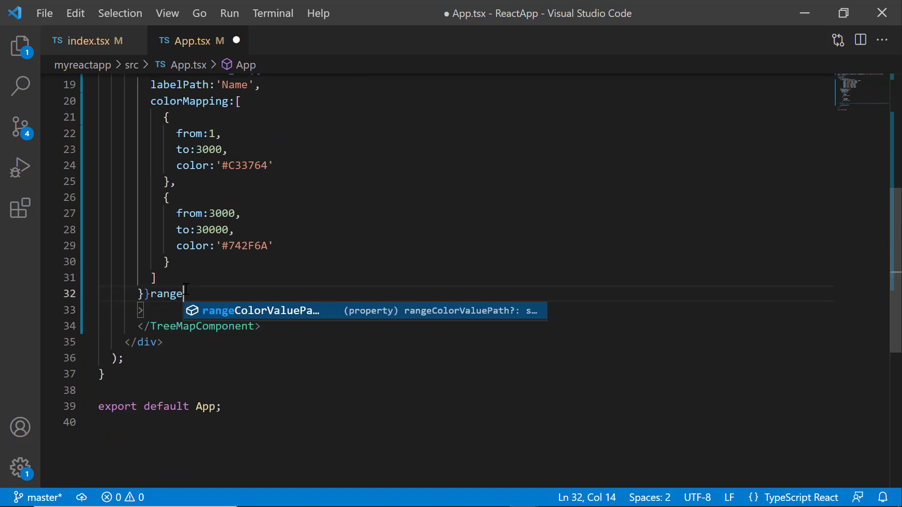
type("ColorValuePath")
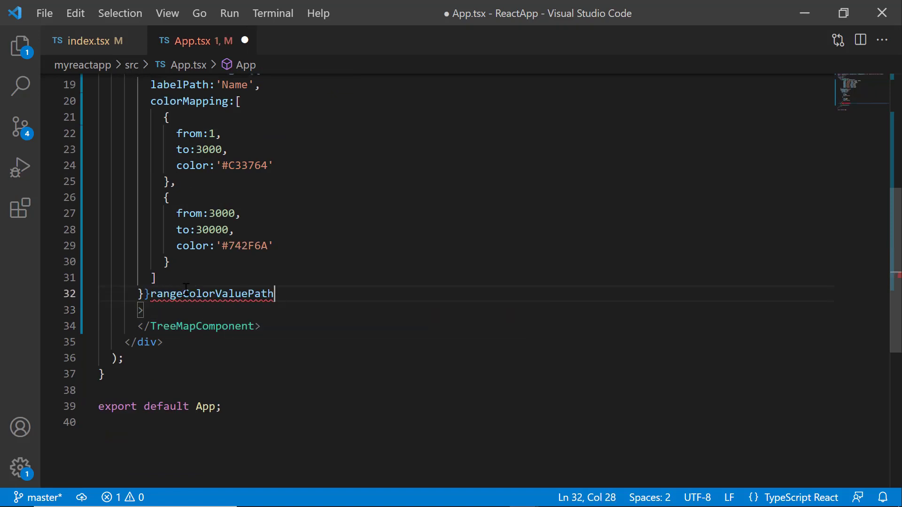
type("='Sa'")
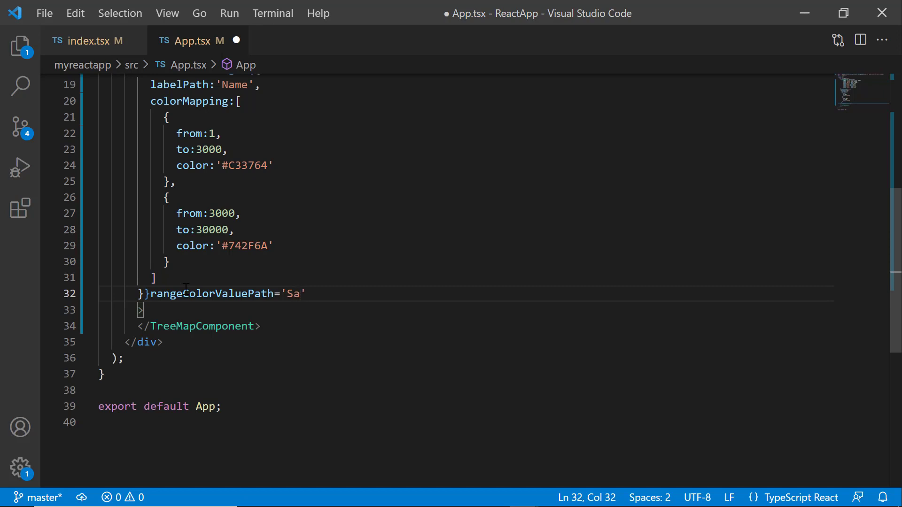
type("les")
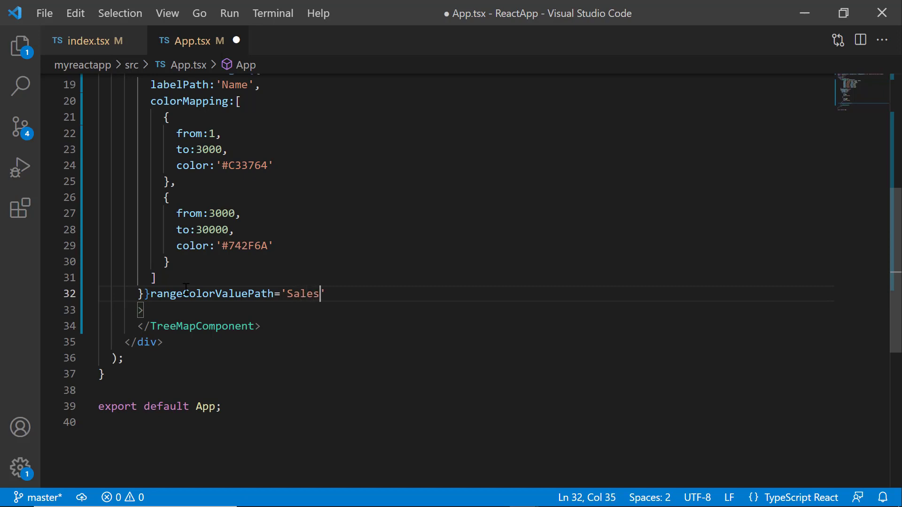
key("ctrl+s")
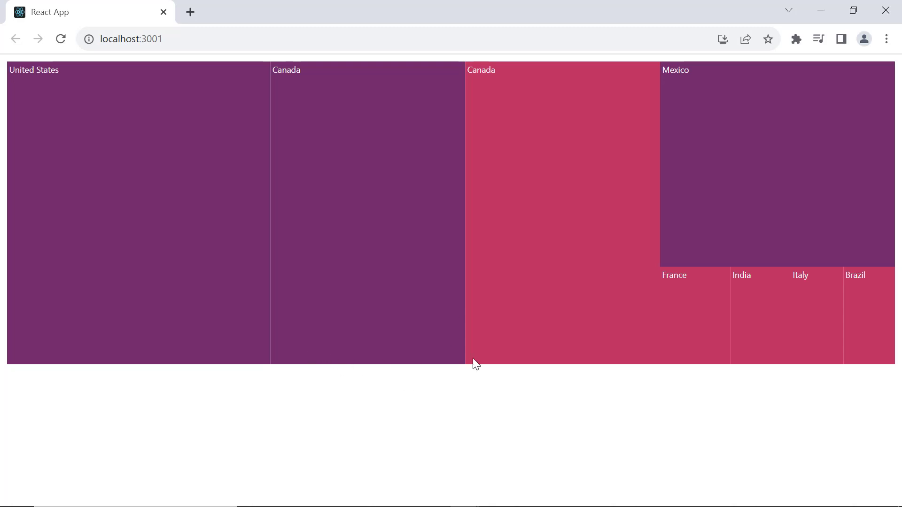
mouse_move(592, 403)
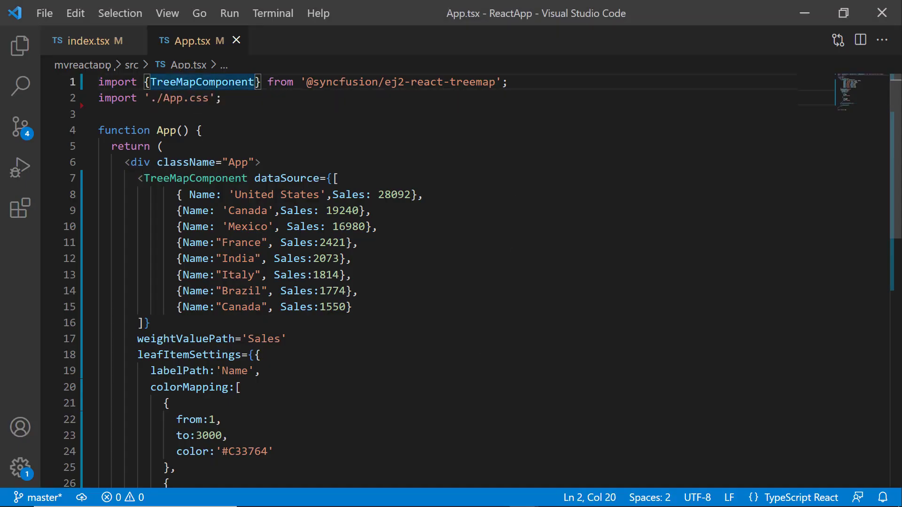
- Import TreeMapLegend and Inject, and add Inject services={[TreeMapLegend]} inside TreeMapComponent
type(",")
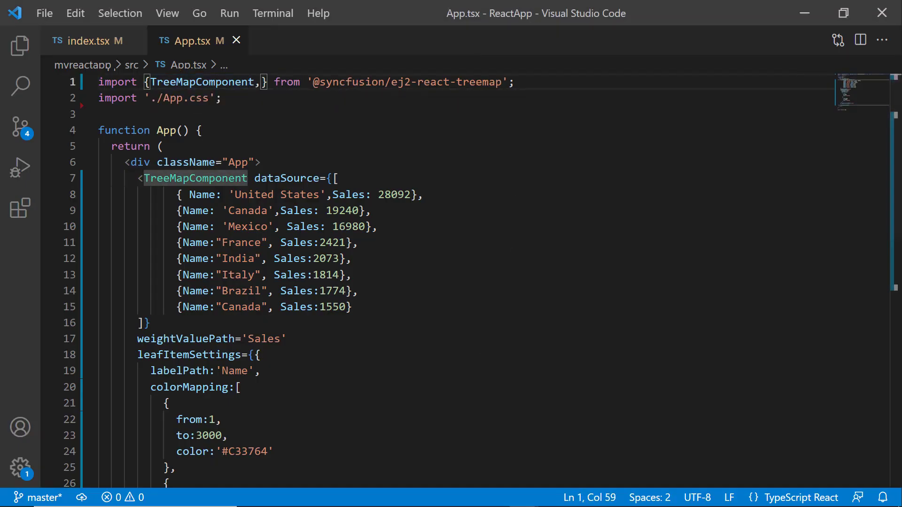
type("T")
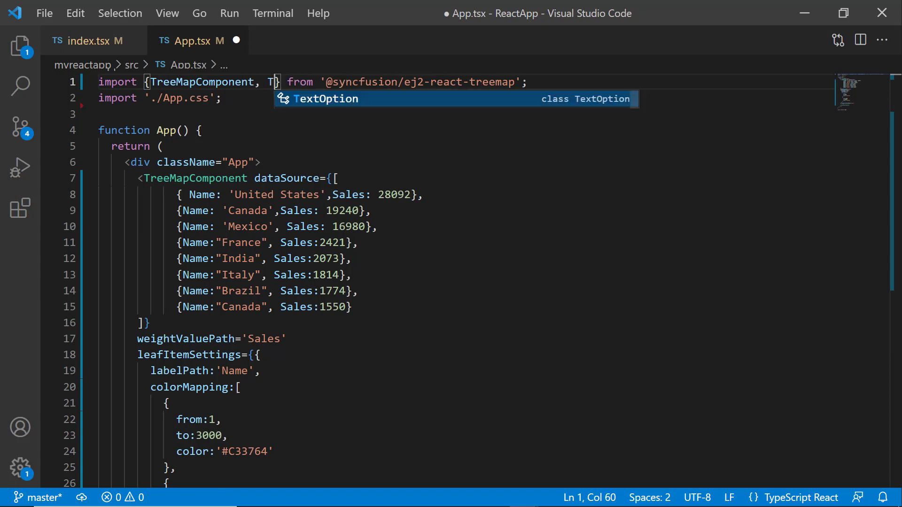
type("reeMa")
type("<Inject")
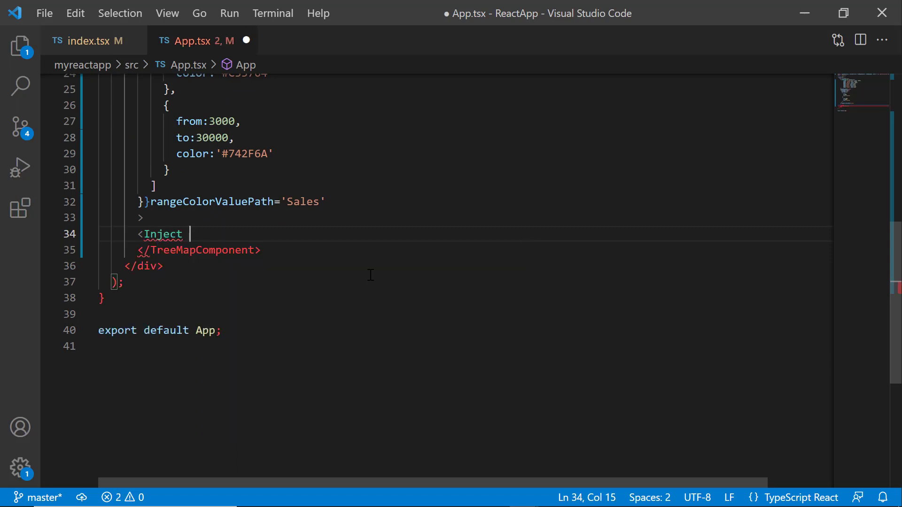
type("services={}")
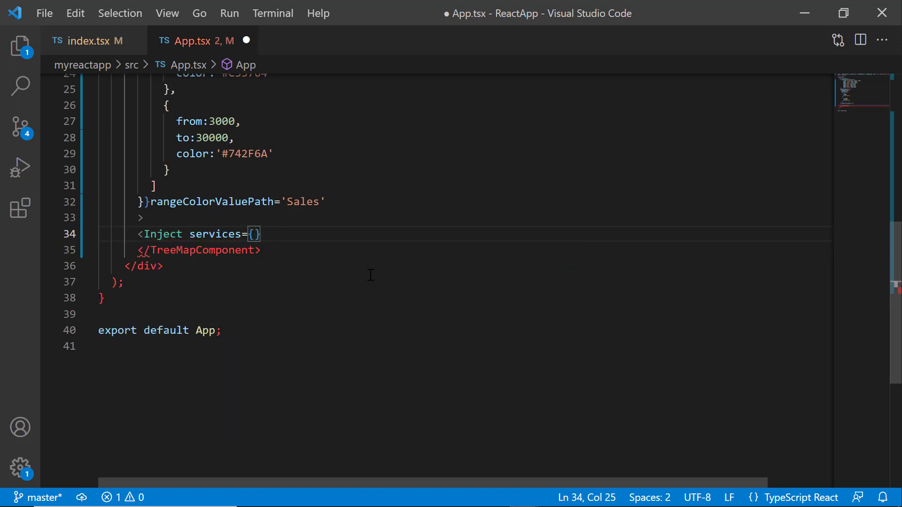
type("TreeM]")
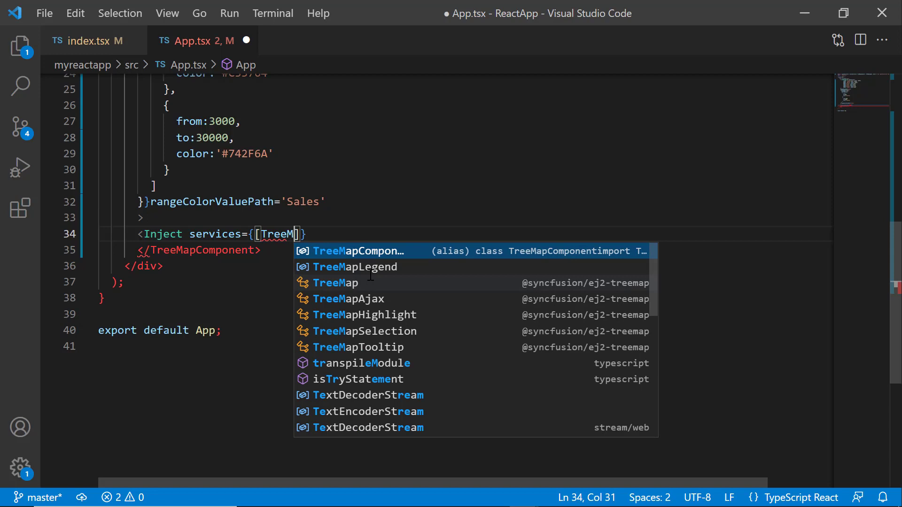
left_click(354, 266)
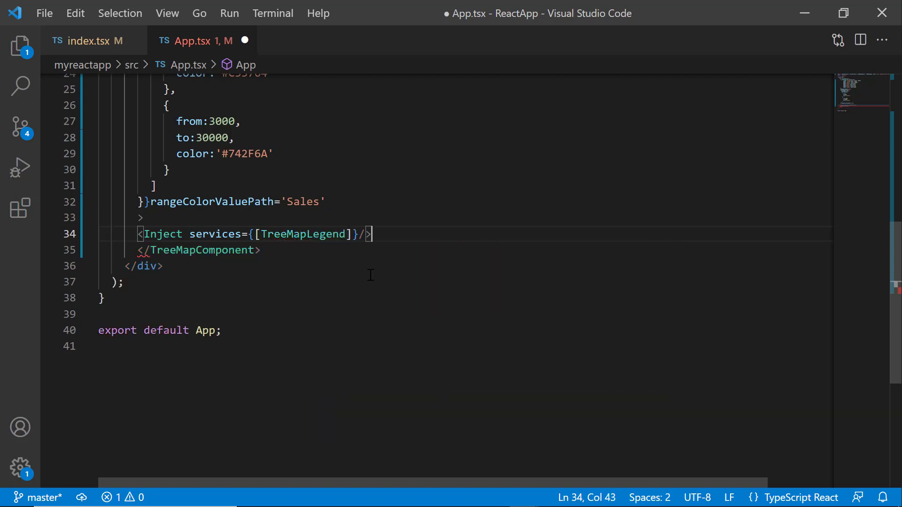
type("legendSettings={{visible:true")
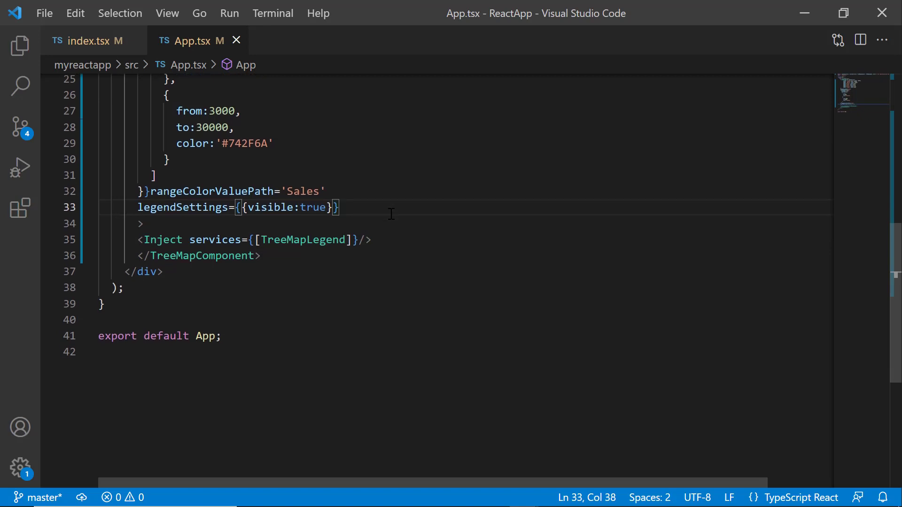
- Add legendSettings visible:true and titleSettings text 'Top Countries by Sales', then save
type("titleSettings={{}}")
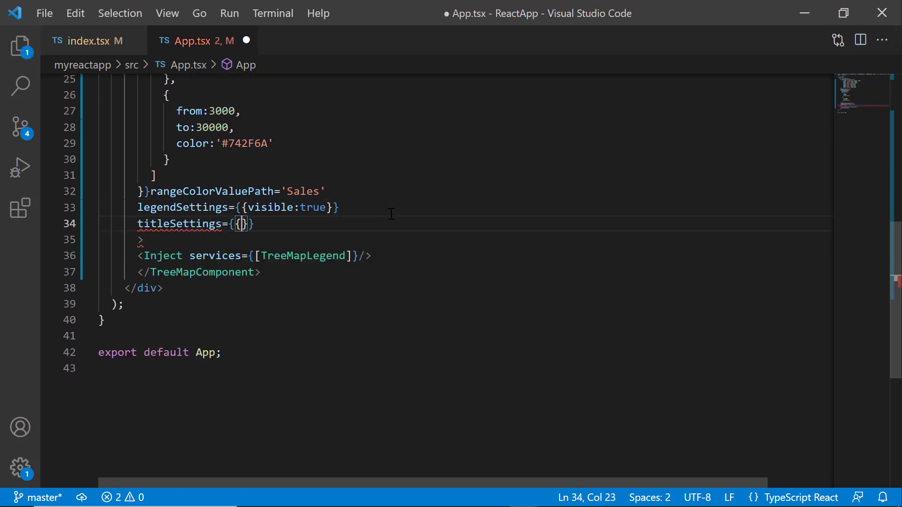
type("text:")
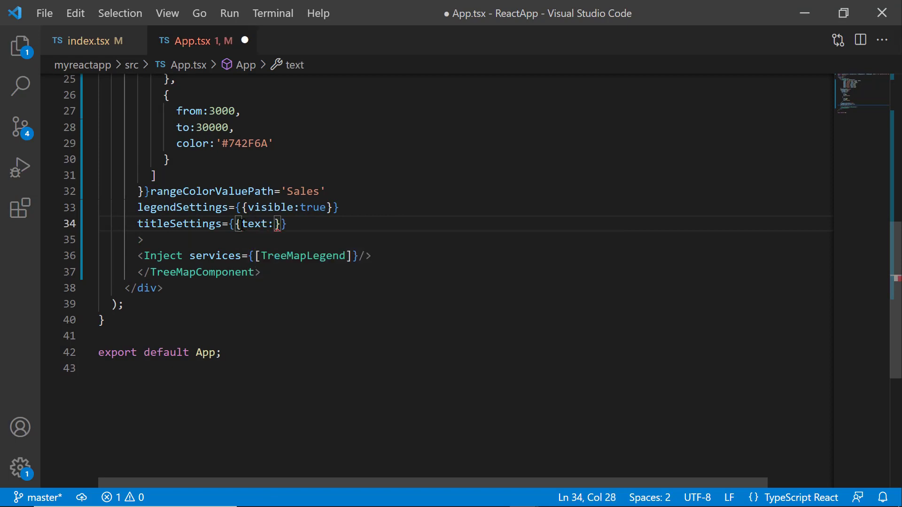
type("'Top Countries by Sales'")
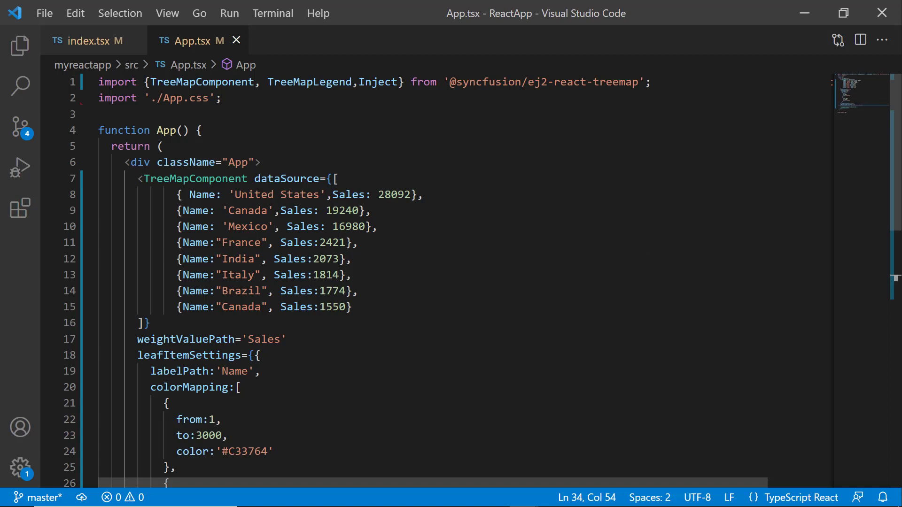
- Append TreeMapTooltip to the injected services and set tooltipSettings visible to true
left_click(681, 161)
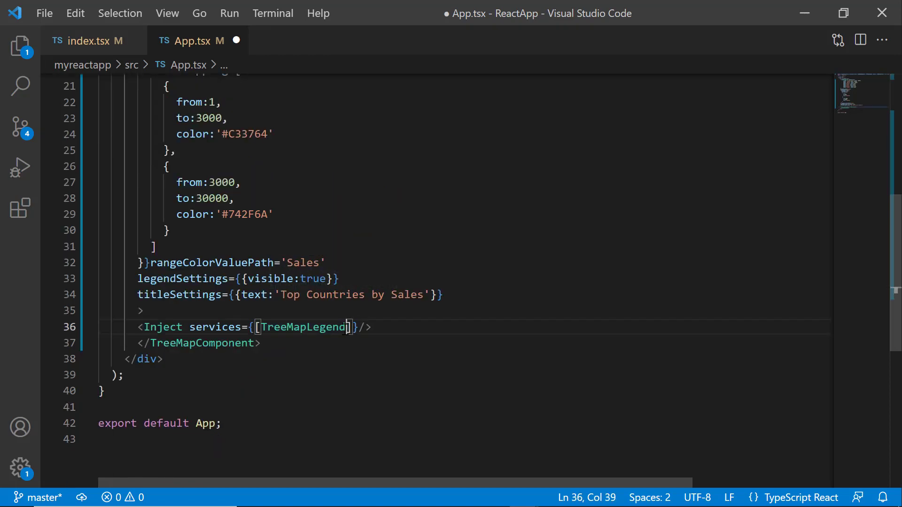
type(",TreeMapTooltip")
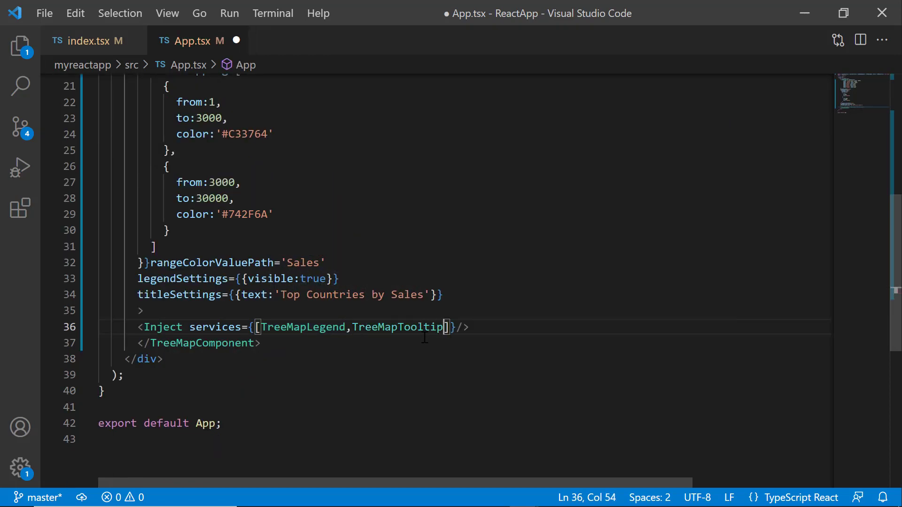
type("tooltipSettings=")
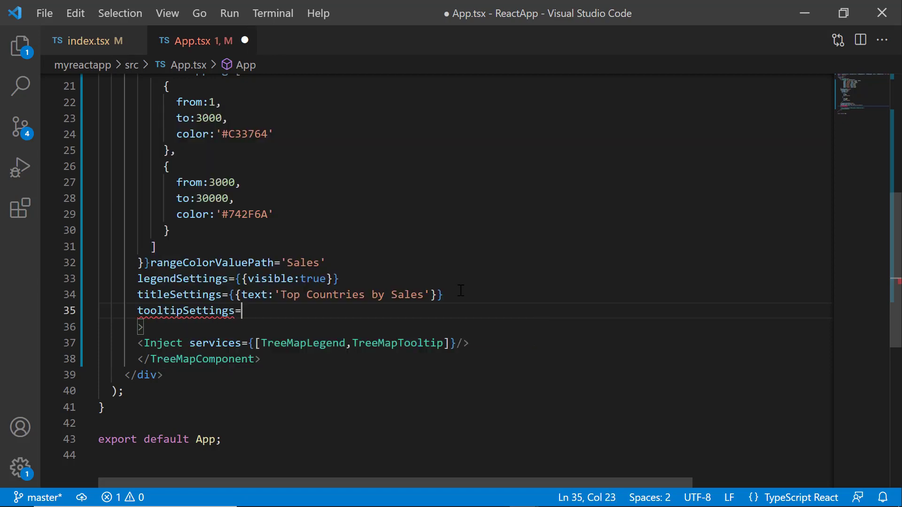
type("{{vi")
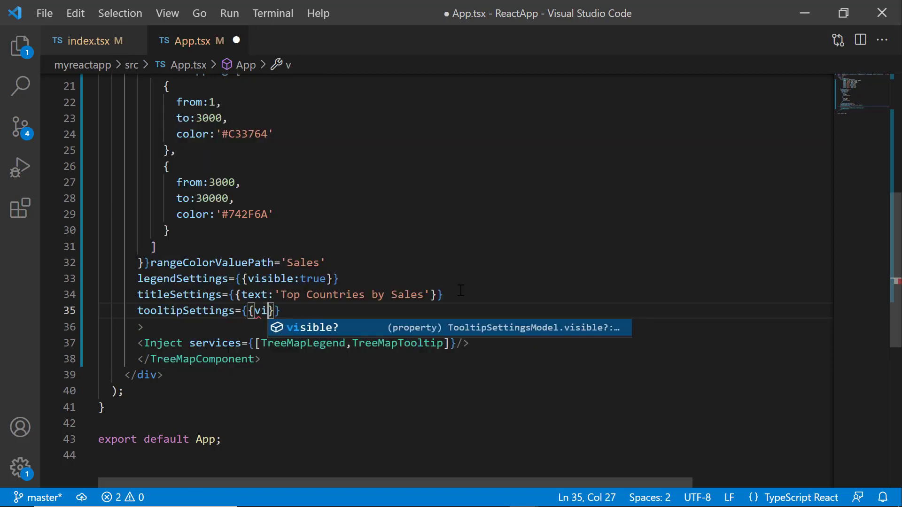
type("sible:t")
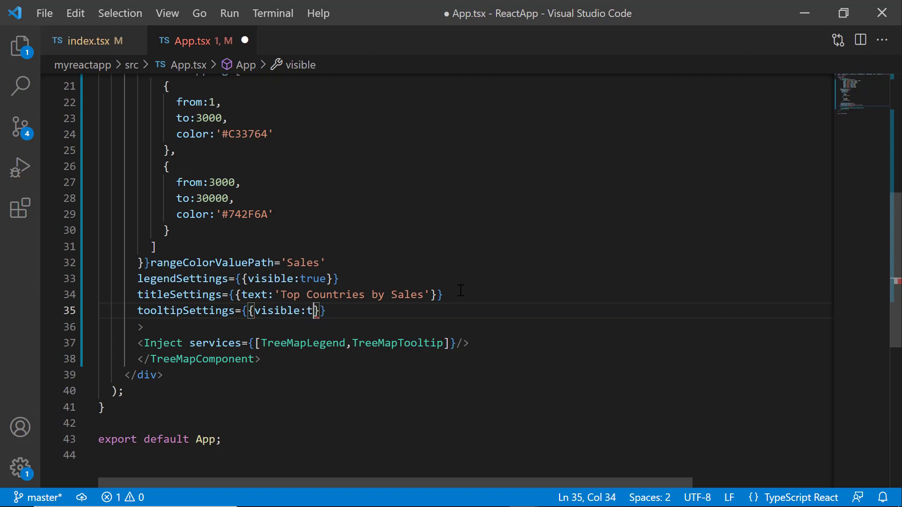
type("rue")
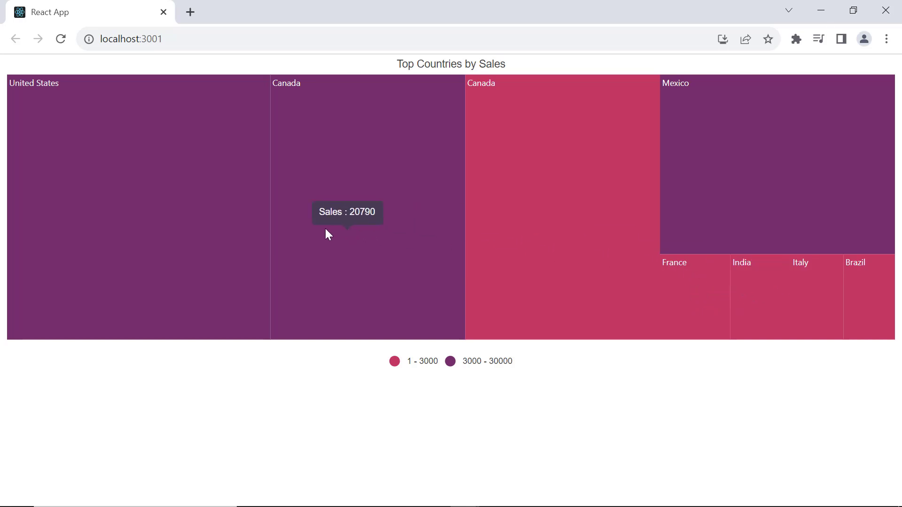
mouse_move(230, 235)
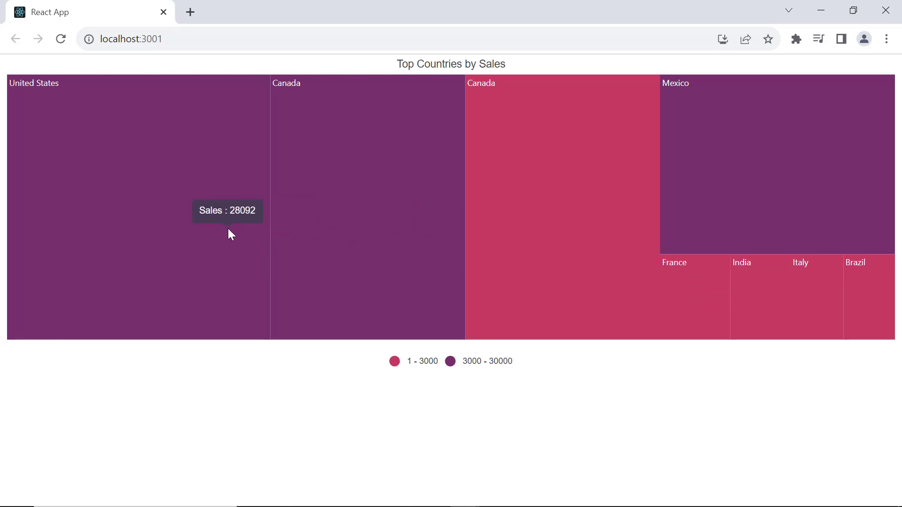